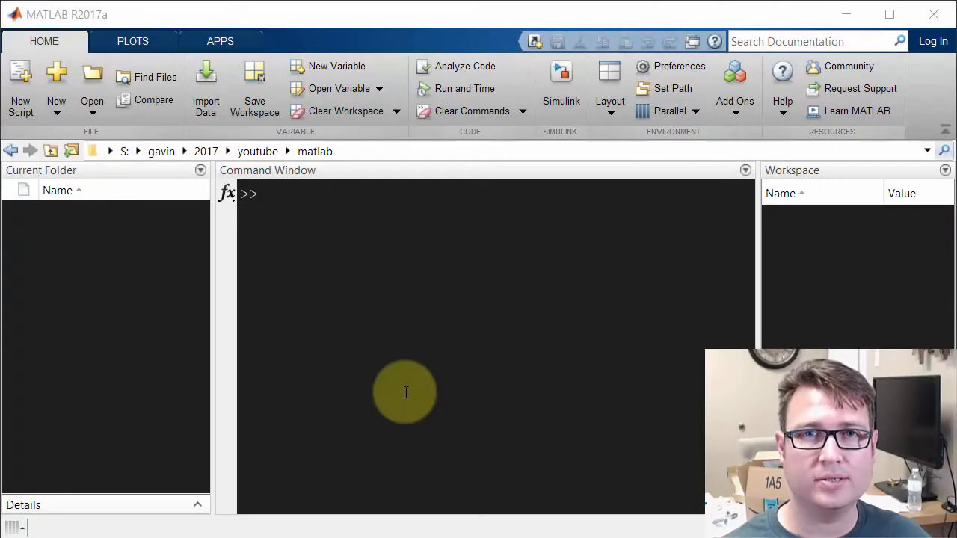
pyautogui.moveTo(416, 387)
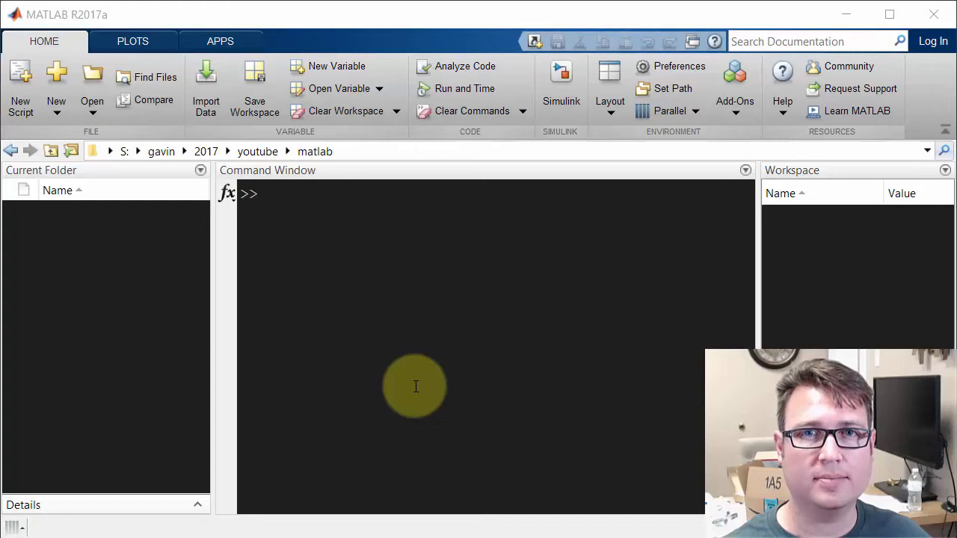
# Focus the Command Window and explore parts of the Home toolstrip
pyautogui.click(361, 350)
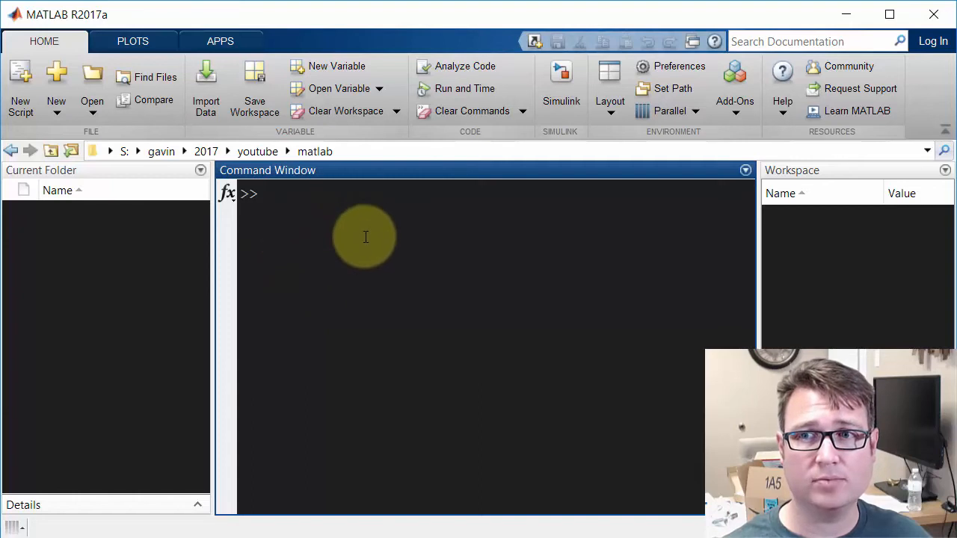
pyautogui.moveTo(353, 242)
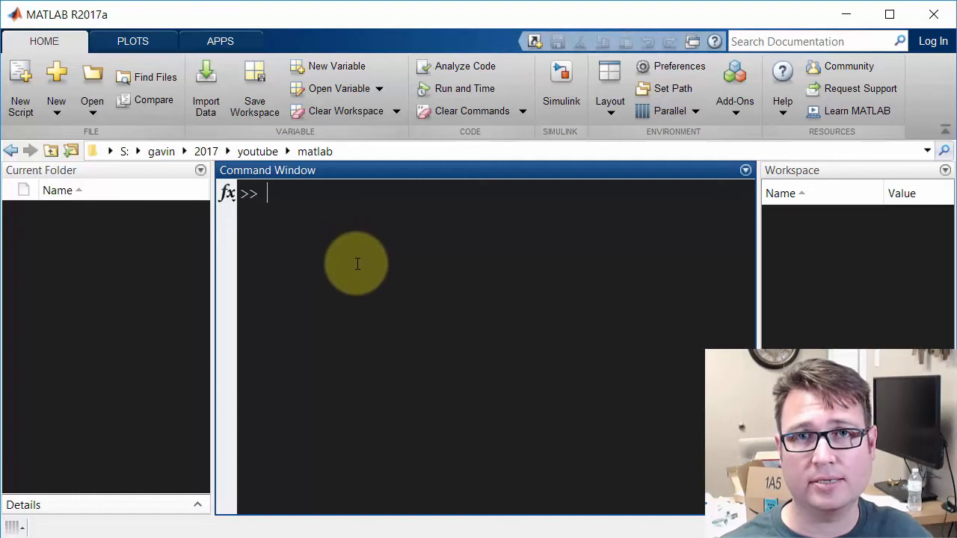
pyautogui.moveTo(385, 248)
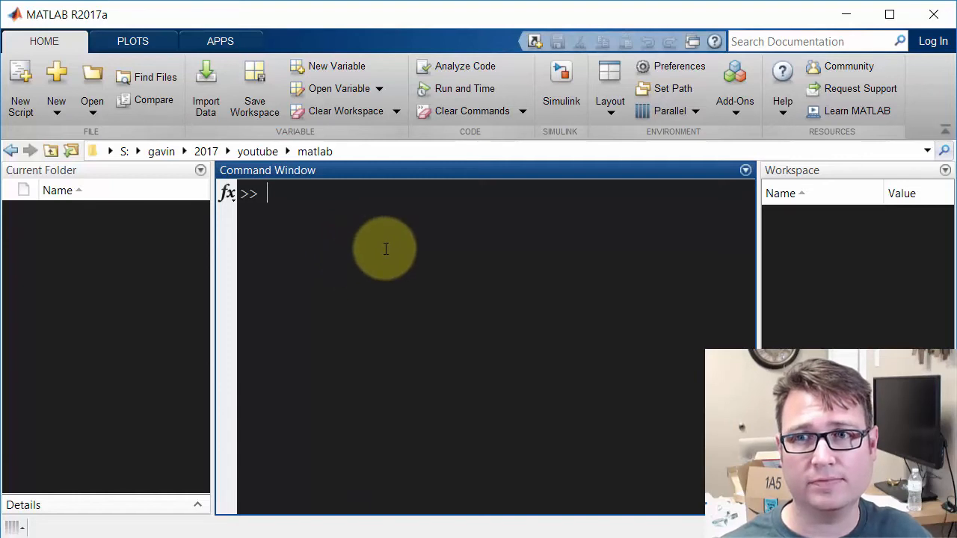
pyautogui.moveTo(452, 320)
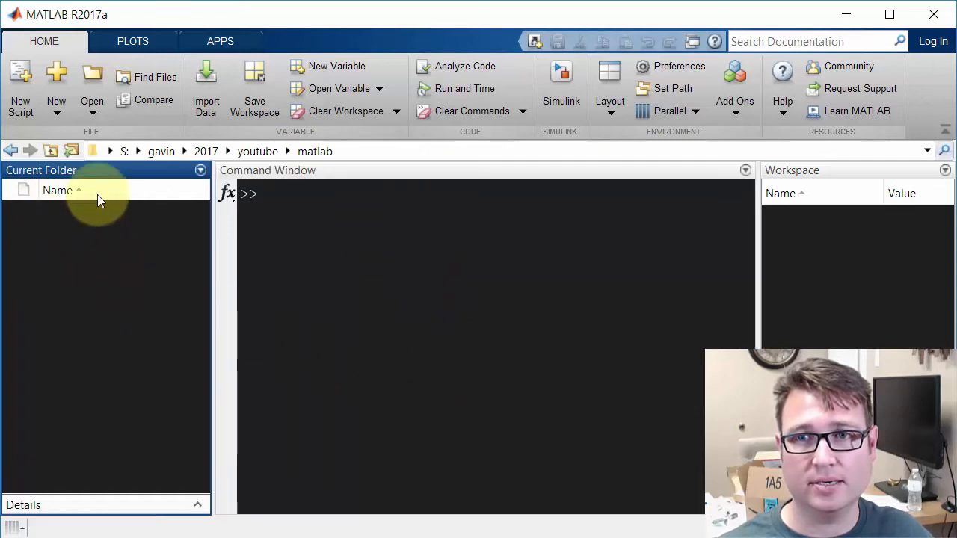
pyautogui.moveTo(80, 272)
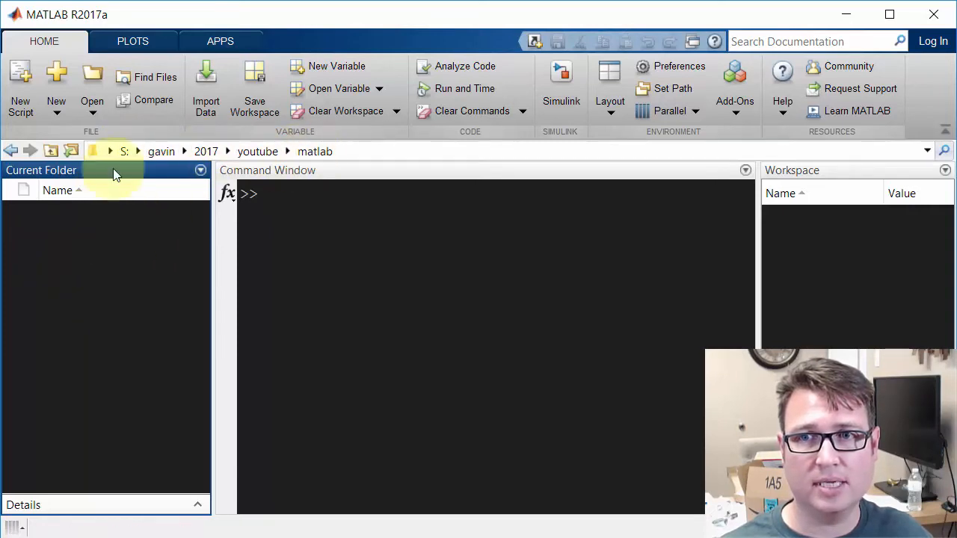
pyautogui.click(352, 149)
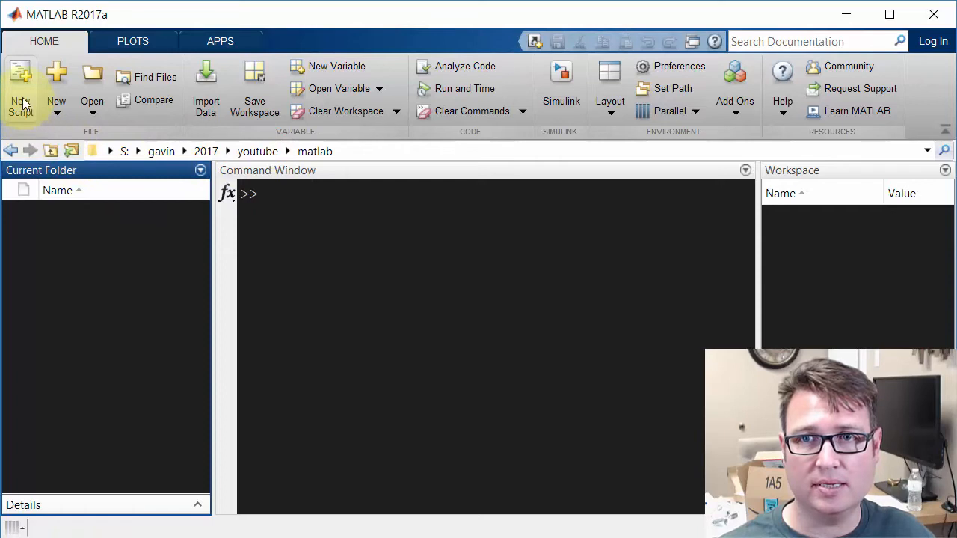
pyautogui.moveTo(30, 108)
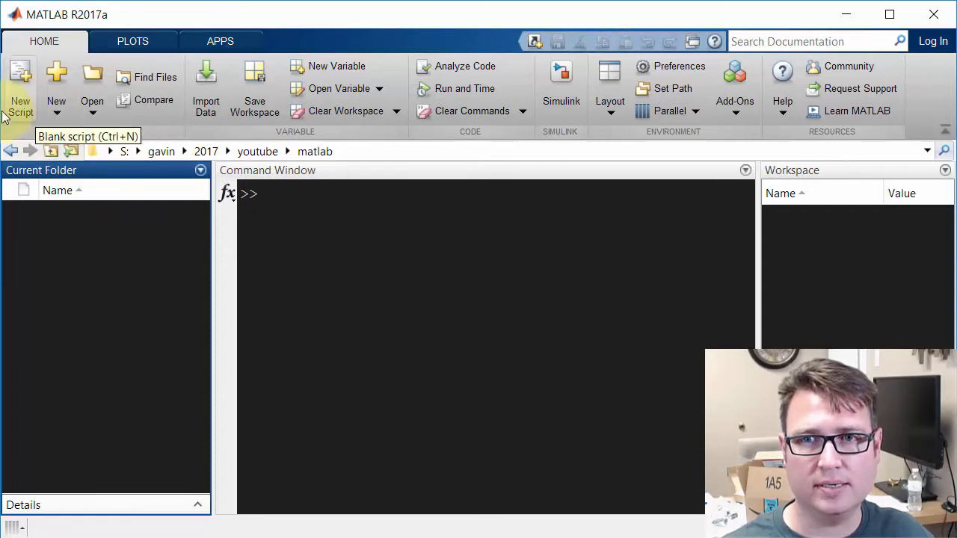
pyautogui.click(54, 112)
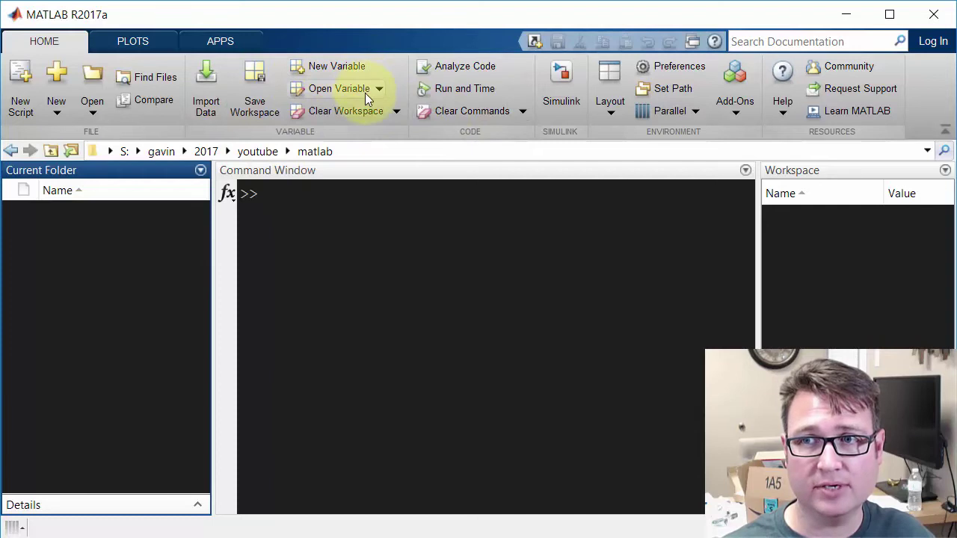
pyautogui.moveTo(485, 69)
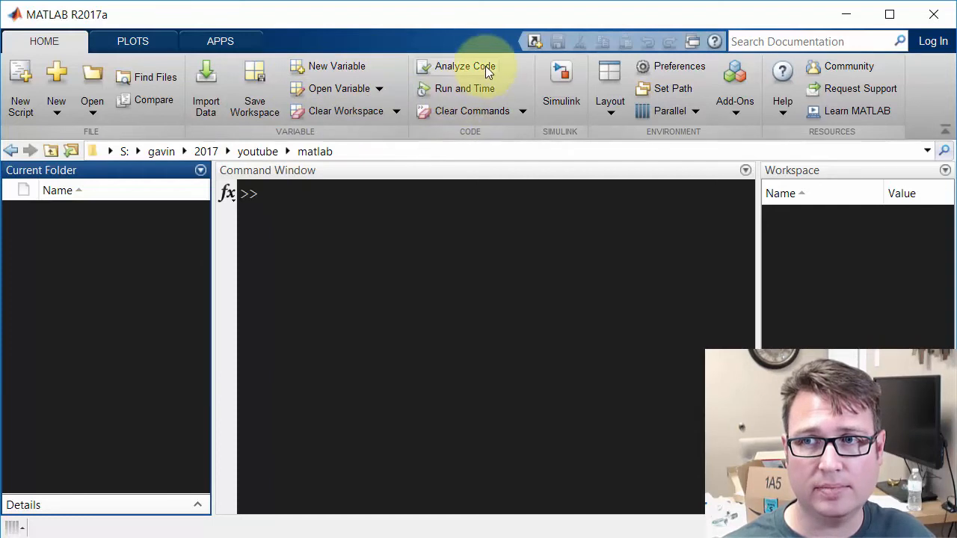
pyautogui.moveTo(562, 82)
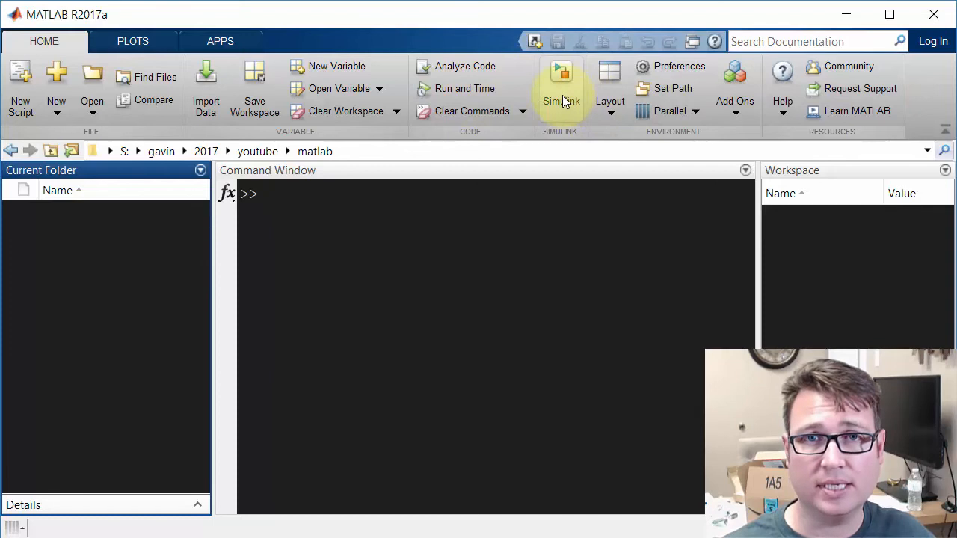
pyautogui.moveTo(562, 97)
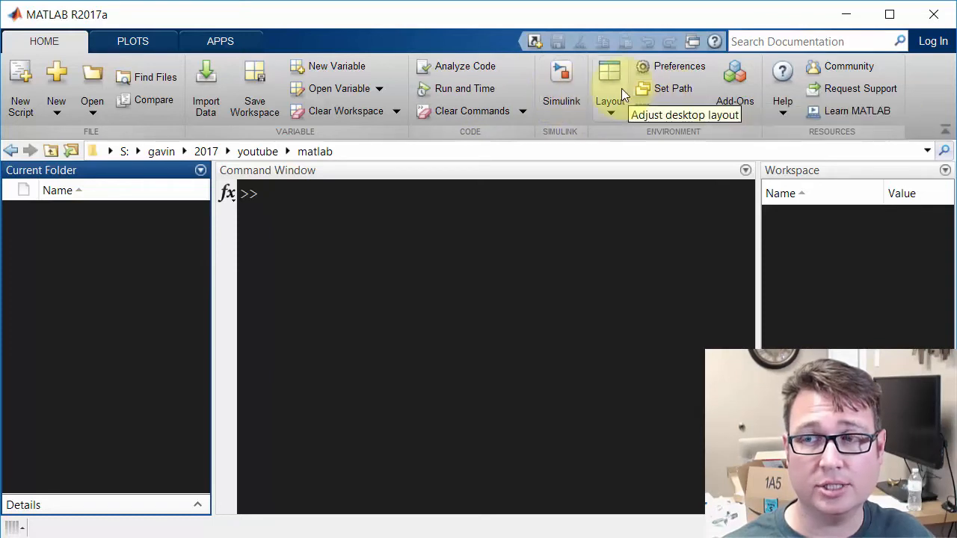
pyautogui.click(610, 83)
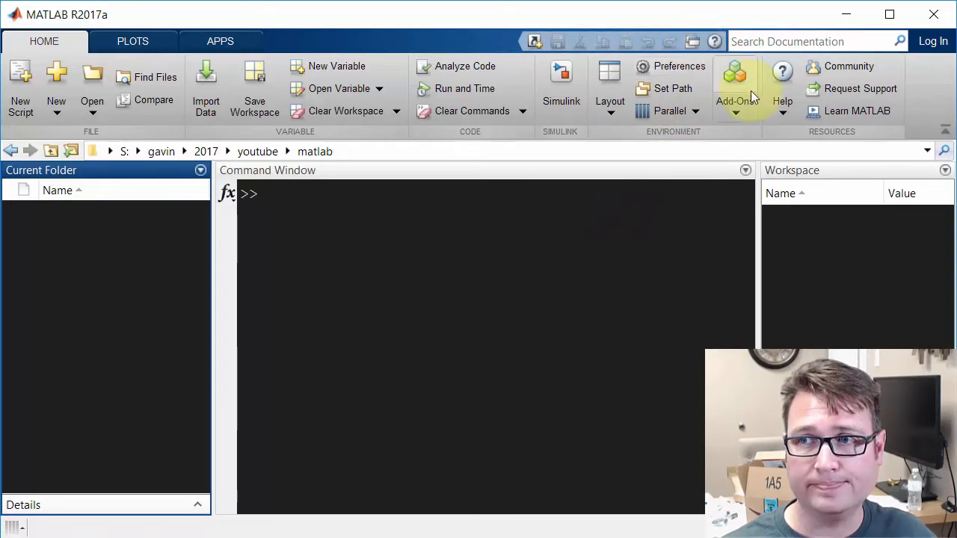
pyautogui.moveTo(266, 84)
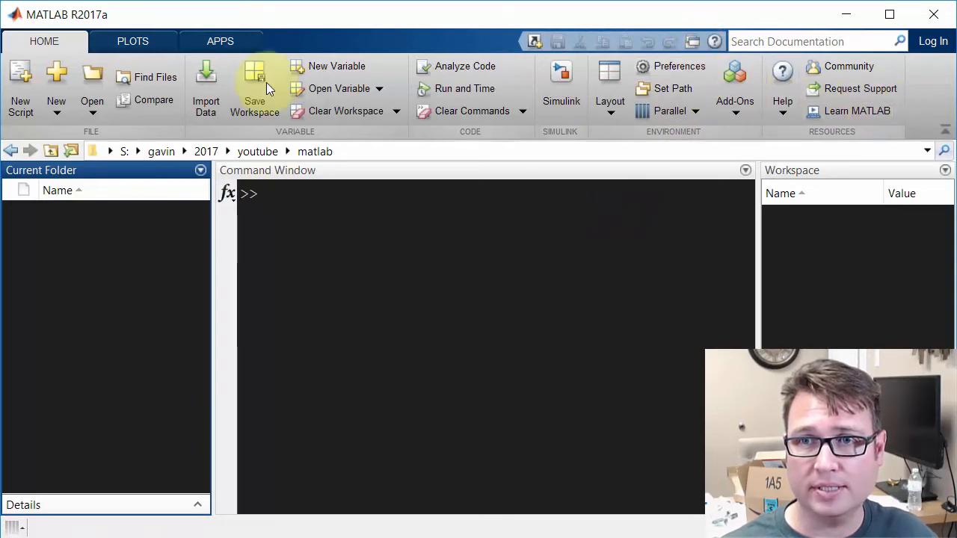
# Collapse and restore the Home toolstrip, browse the Plots and Apps tabs, then return to Home
pyautogui.click(49, 41)
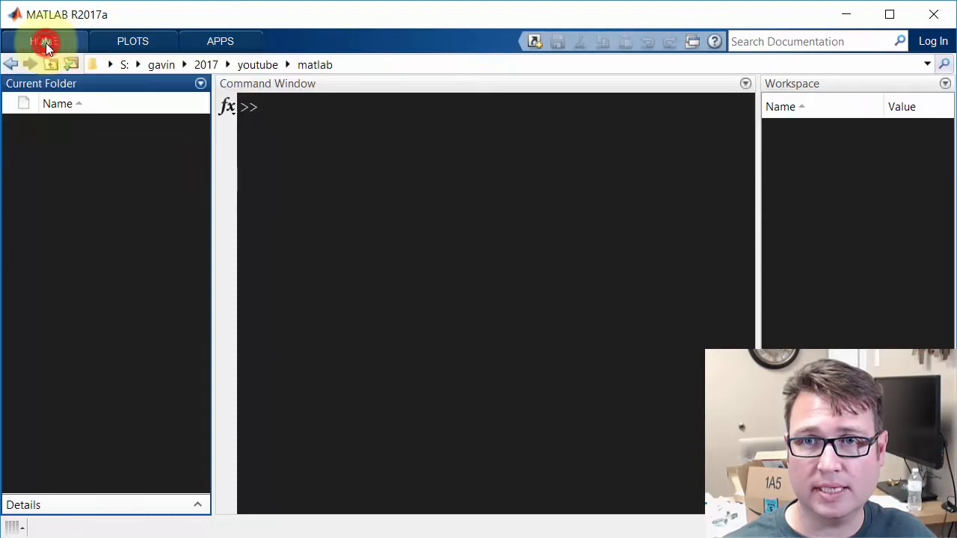
pyautogui.click(48, 41)
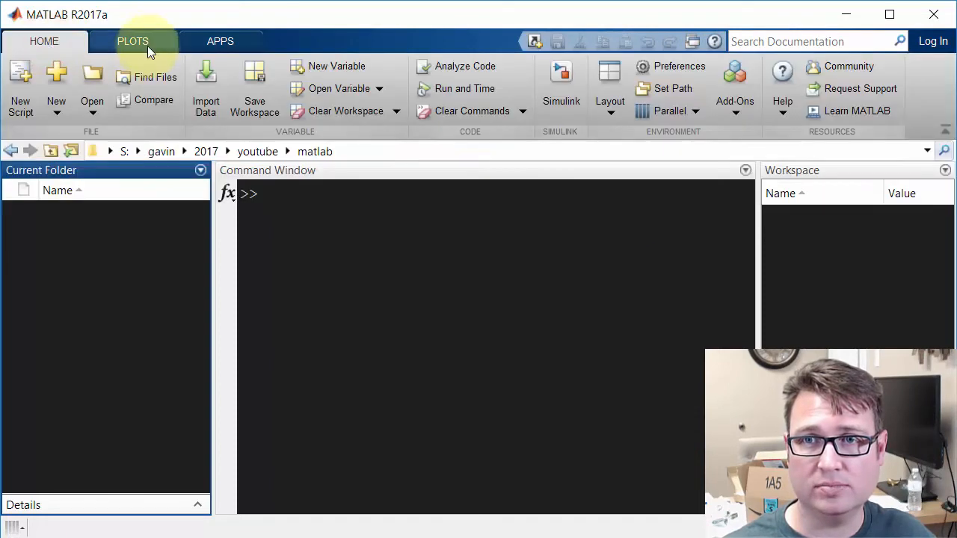
pyautogui.click(133, 42)
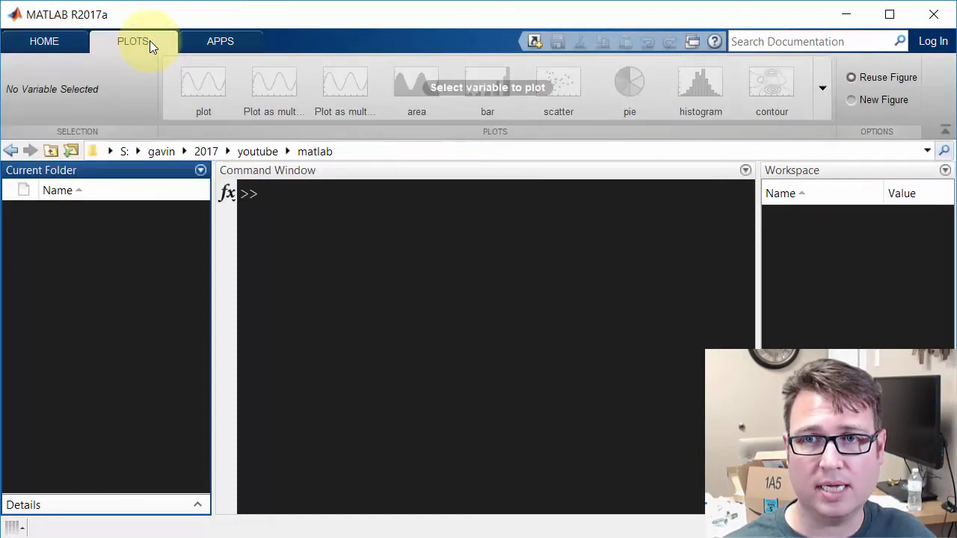
pyautogui.click(220, 42)
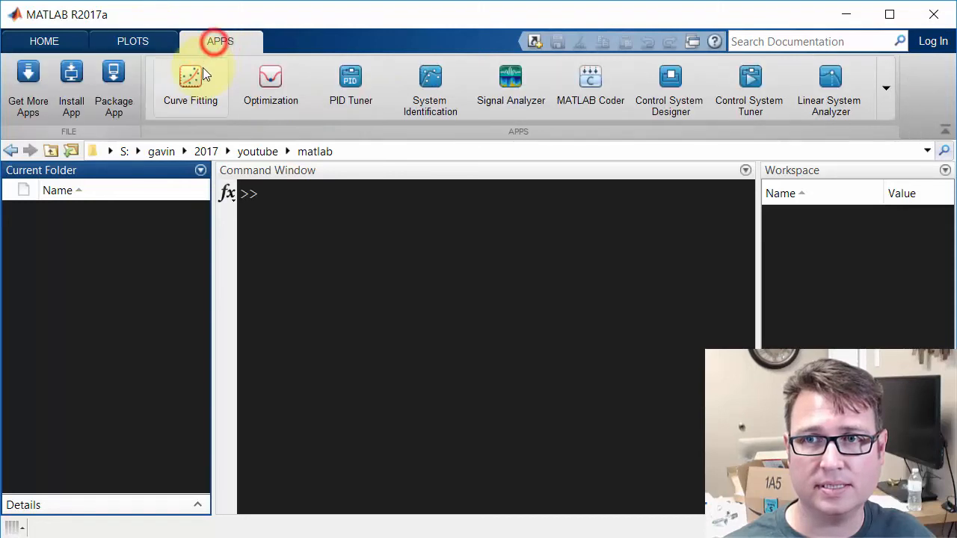
pyautogui.moveTo(190, 83)
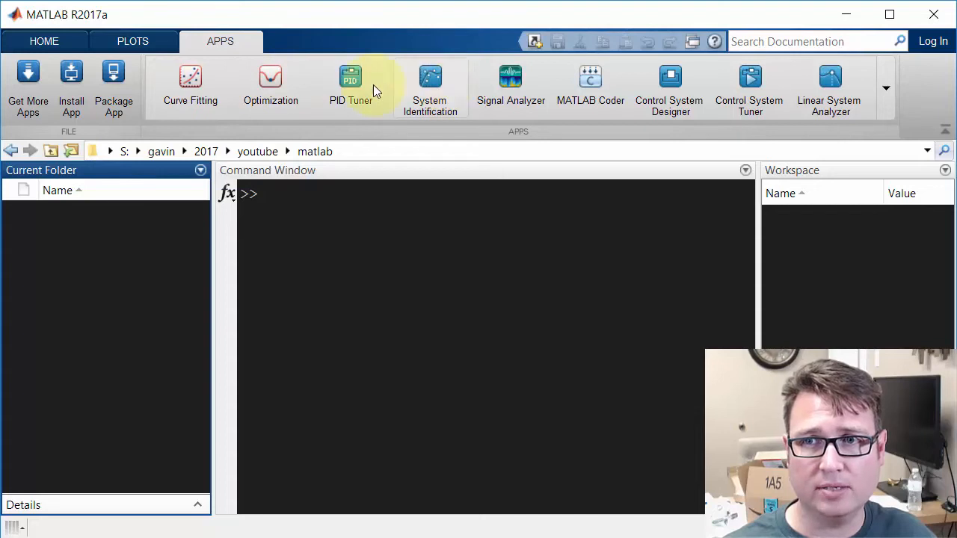
pyautogui.click(47, 41)
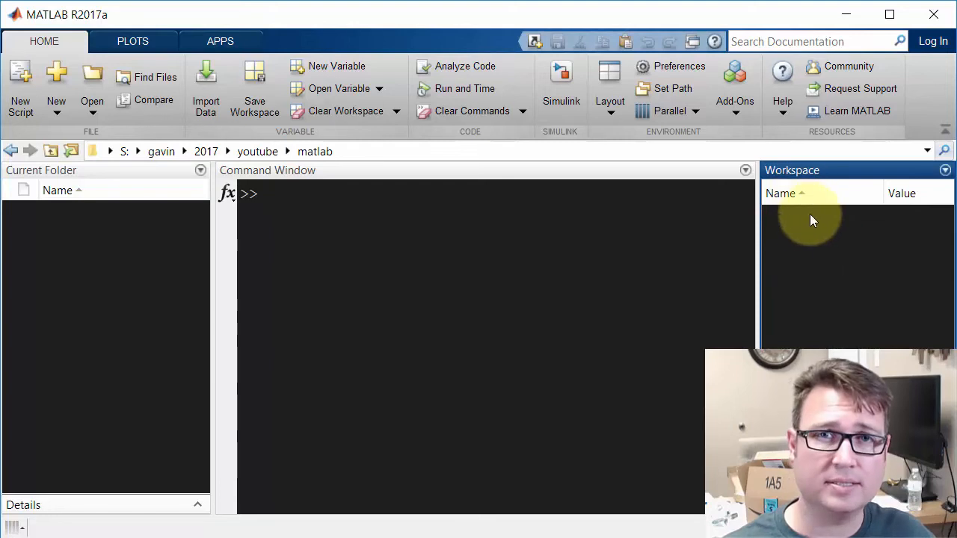
pyautogui.moveTo(843, 221)
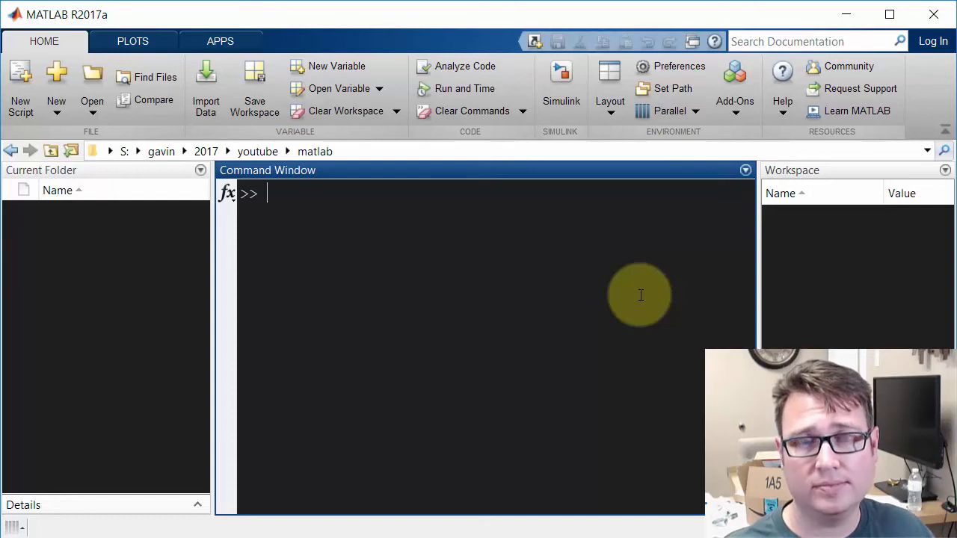
# Assign x=3 so it echoes x = 3, then enter x=3; with a semicolon
pyautogui.write('x=')
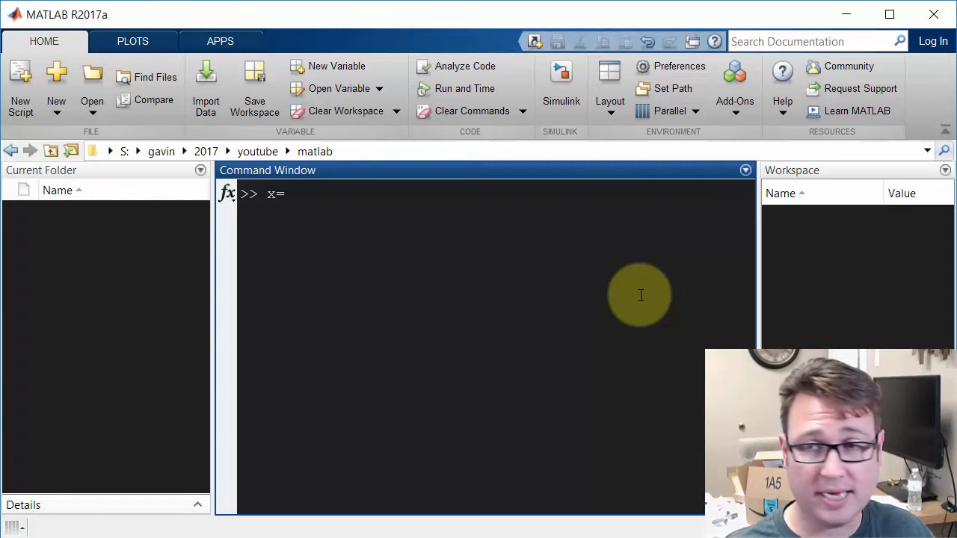
pyautogui.write('3')
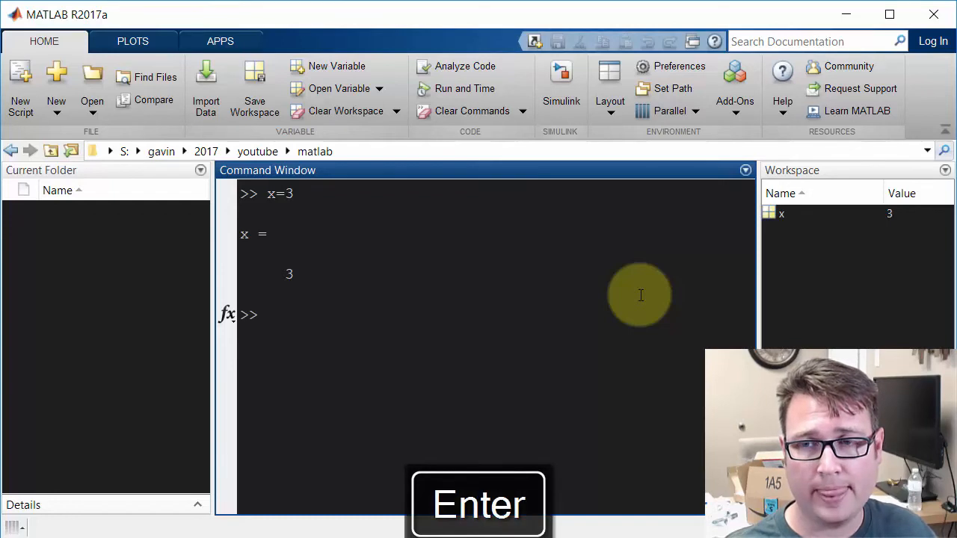
pyautogui.moveTo(548, 305)
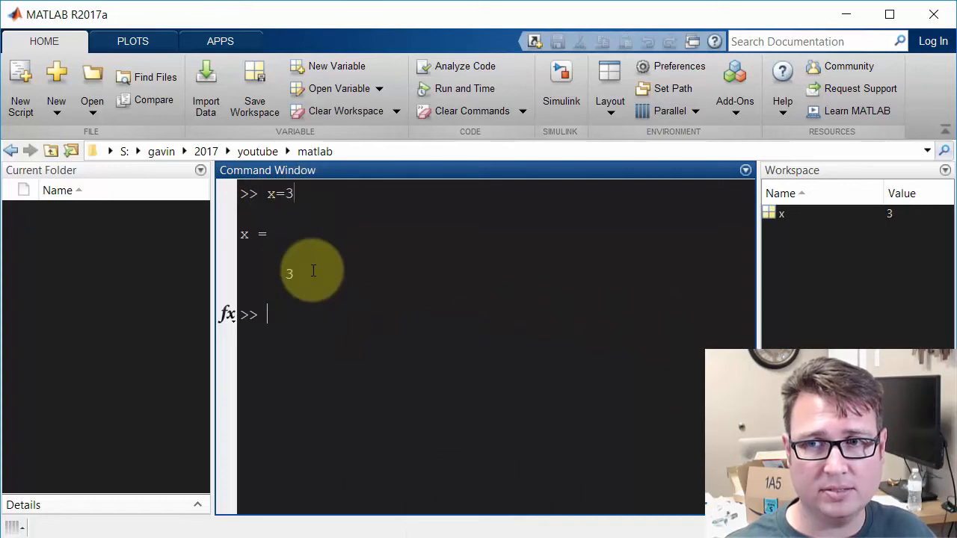
pyautogui.moveTo(292, 279)
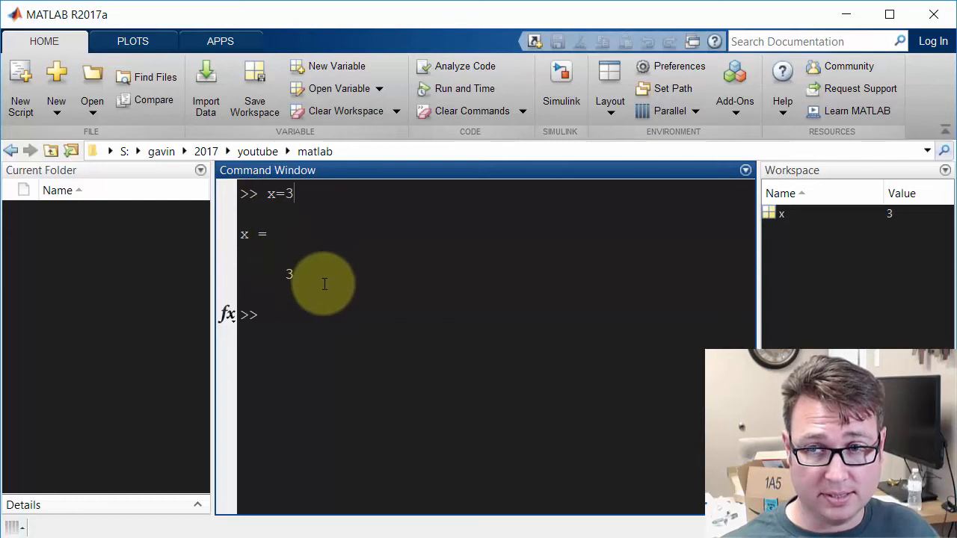
pyautogui.write('x=')
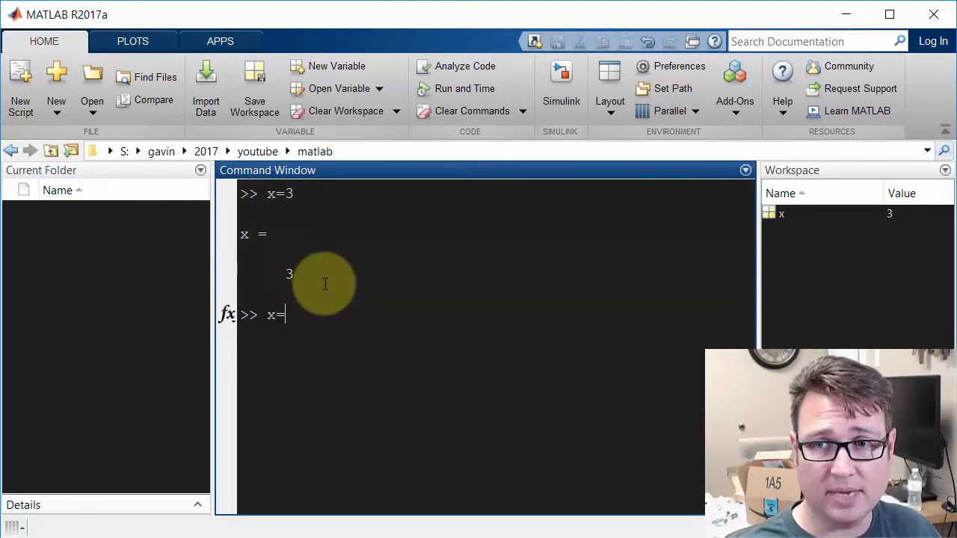
pyautogui.write('3;')
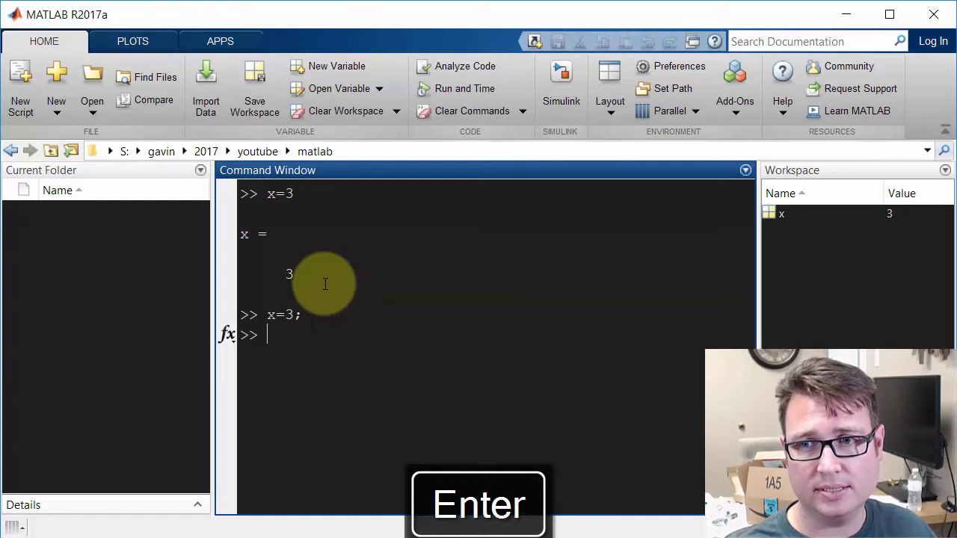
# Switch to format compact and re-enter x=3 so it echoes without blank lines
pyautogui.write('format')
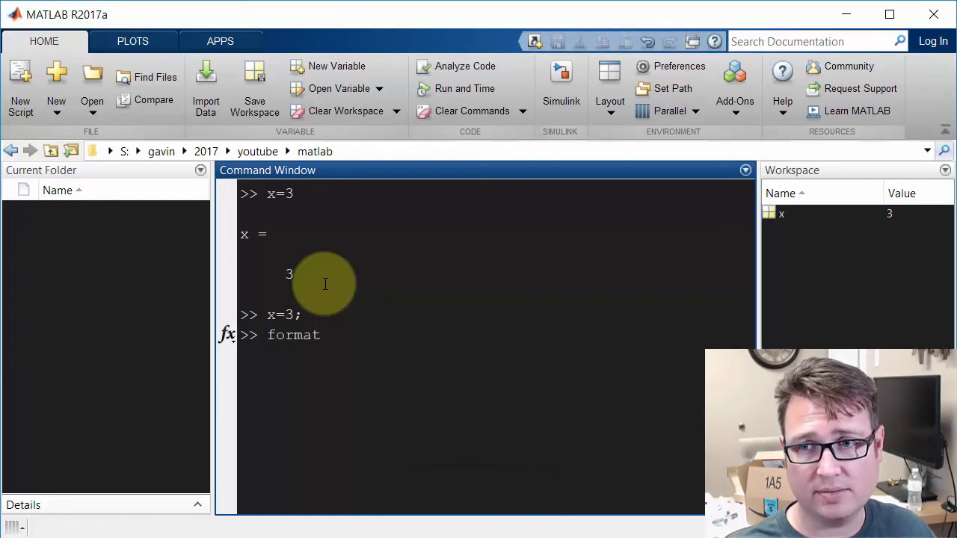
pyautogui.write('compact')
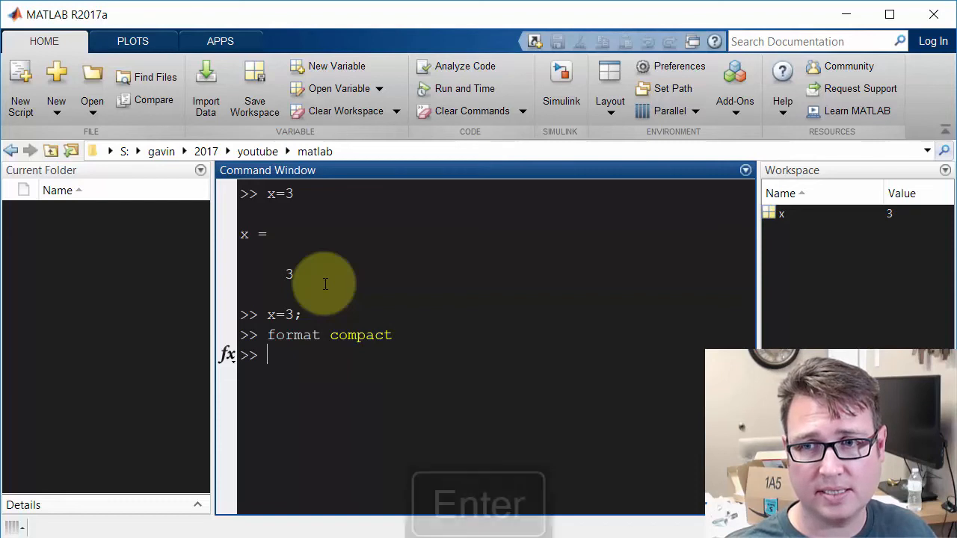
pyautogui.write('x')
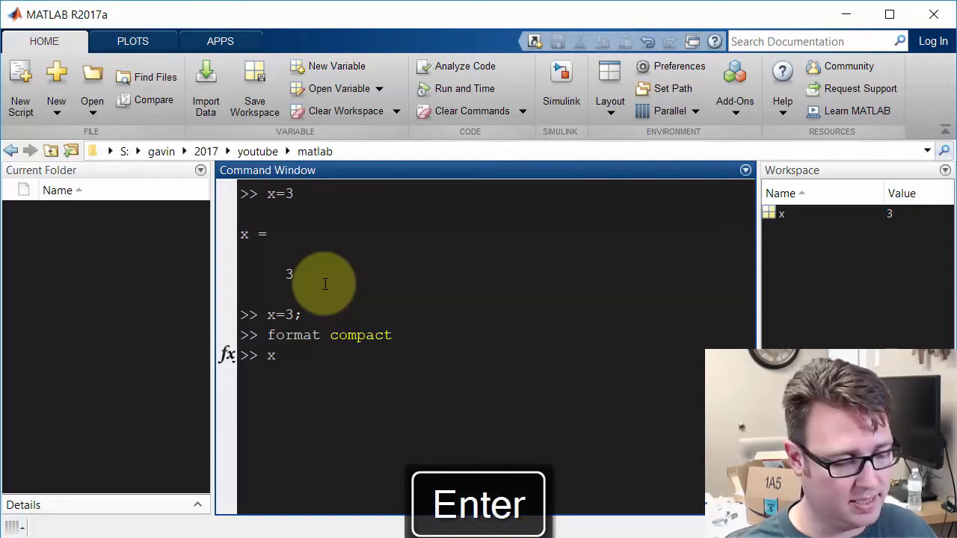
pyautogui.write('=3')
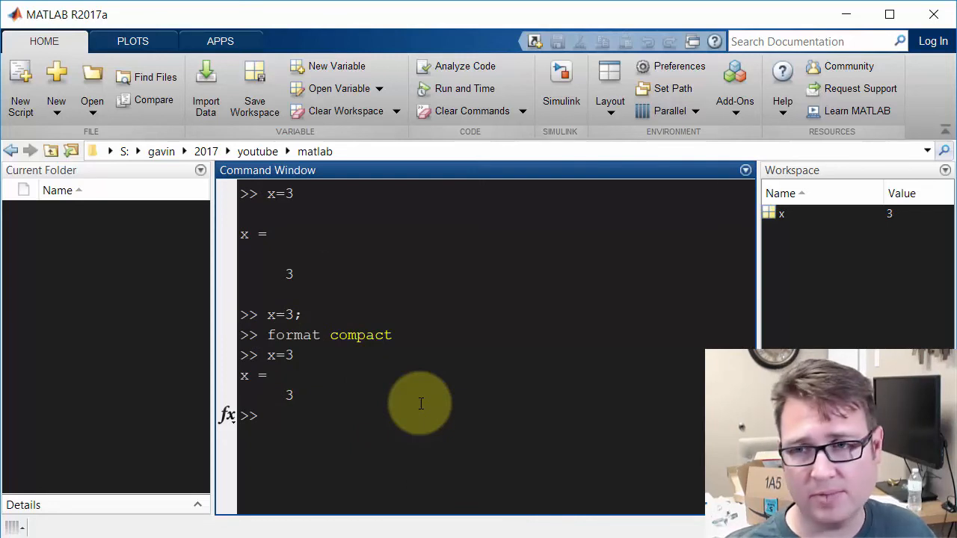
# Clear the Command Window with clc and select the remaining variable x in the Workspace
pyautogui.write('clc')
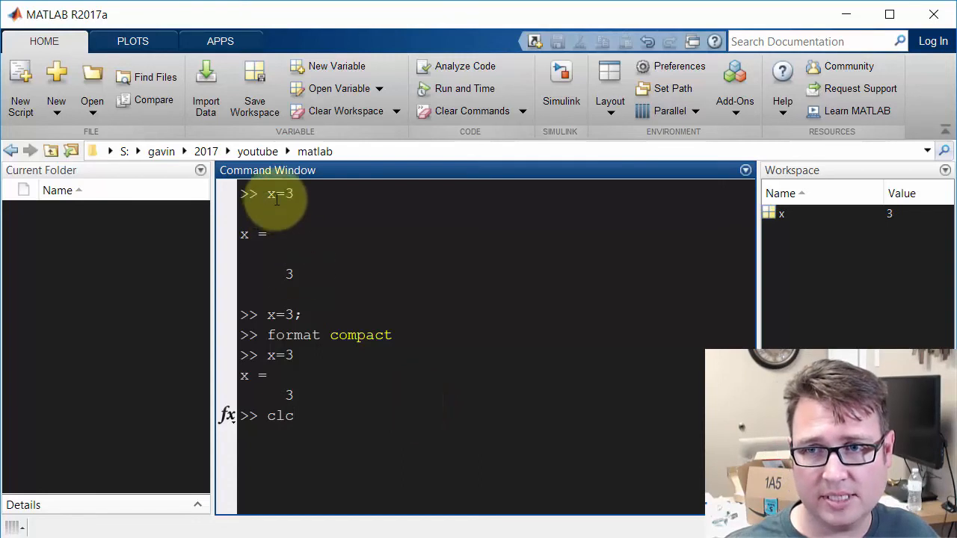
pyautogui.moveTo(325, 291)
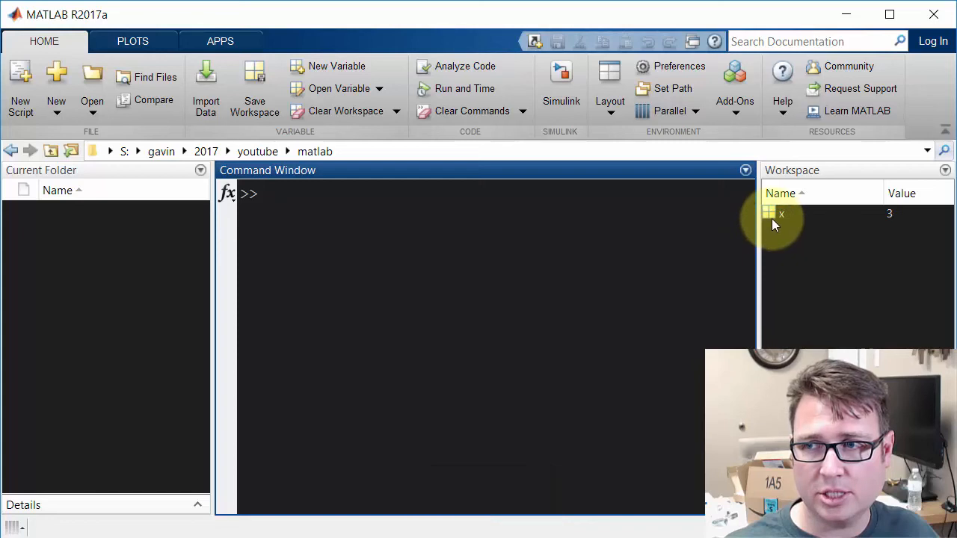
pyautogui.click(782, 215)
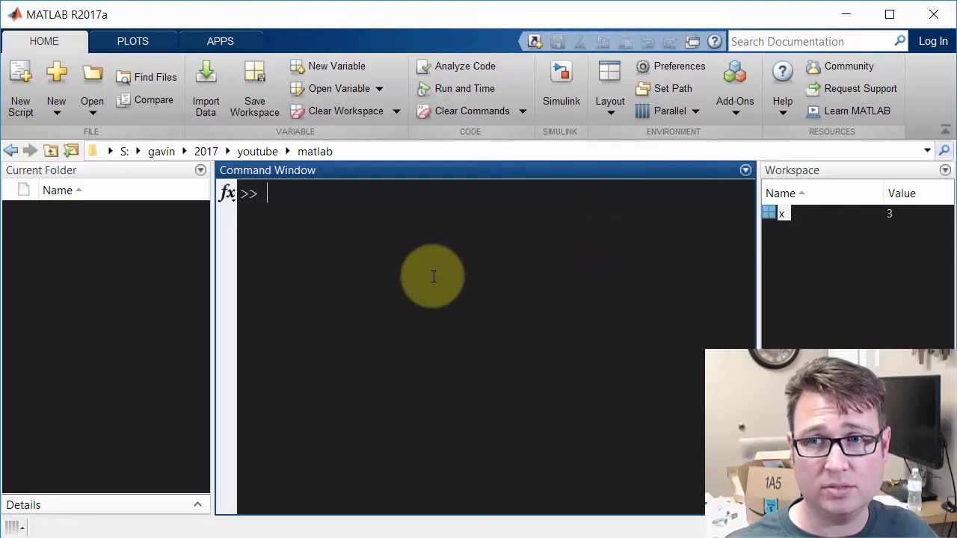
# Run clear to empty the Workspace, then clc to leave only an empty prompt
pyautogui.write('clear')
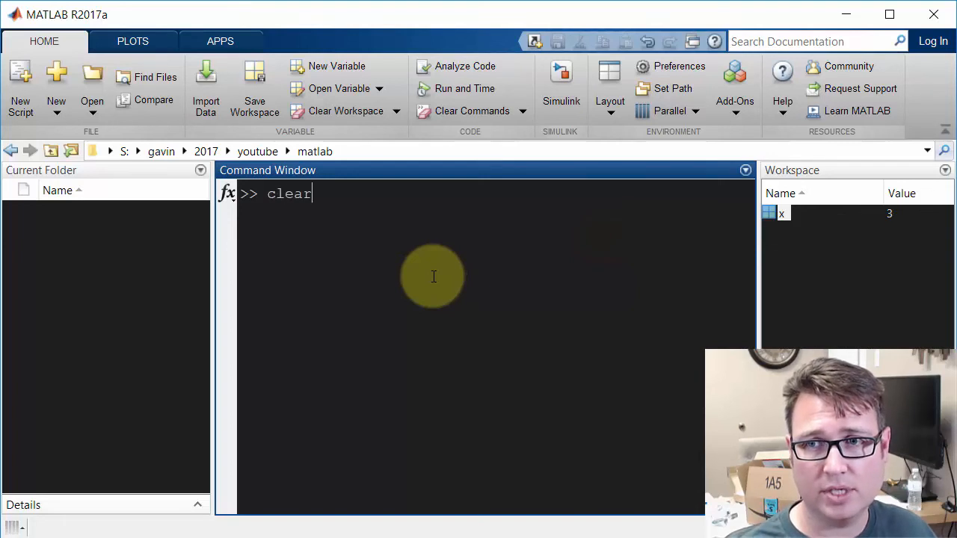
pyautogui.press('Enter')
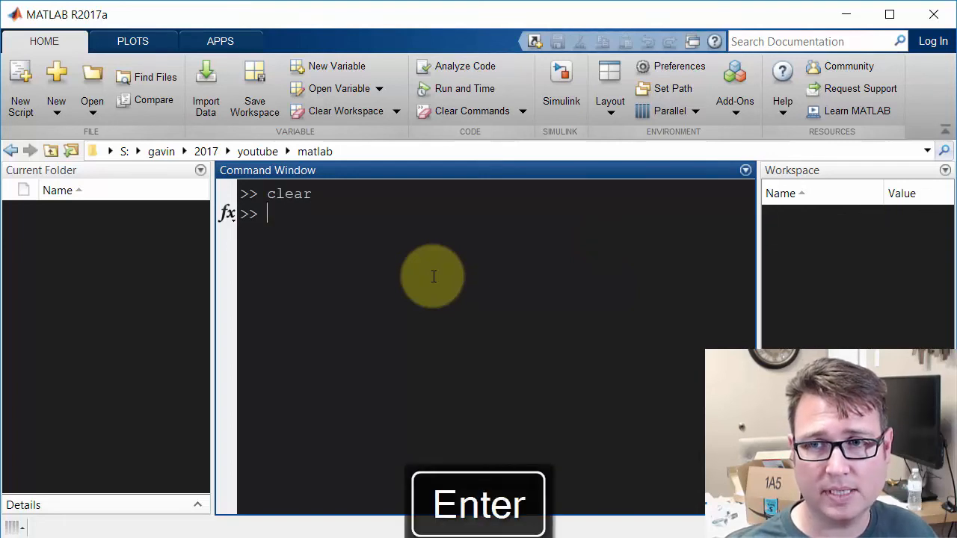
pyautogui.press('Enter')
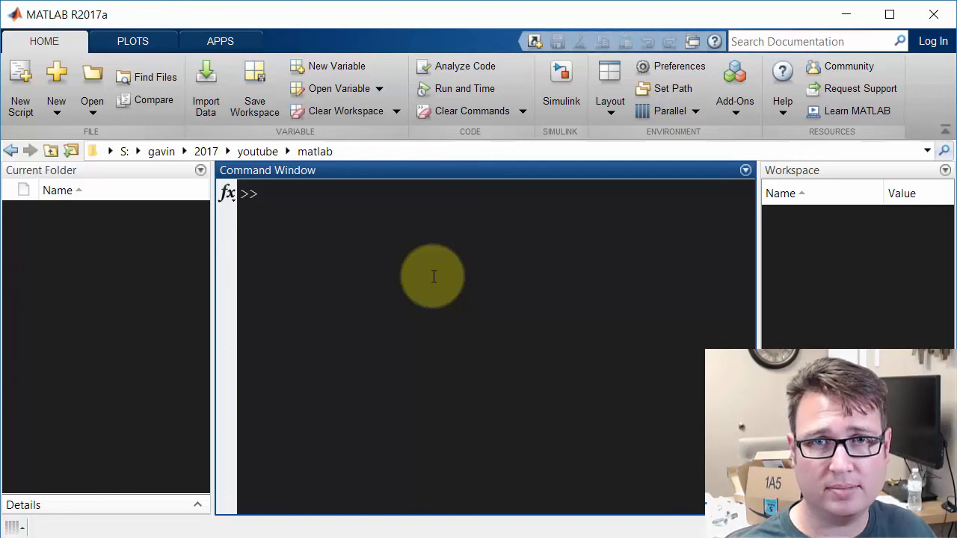
pyautogui.write('cl')
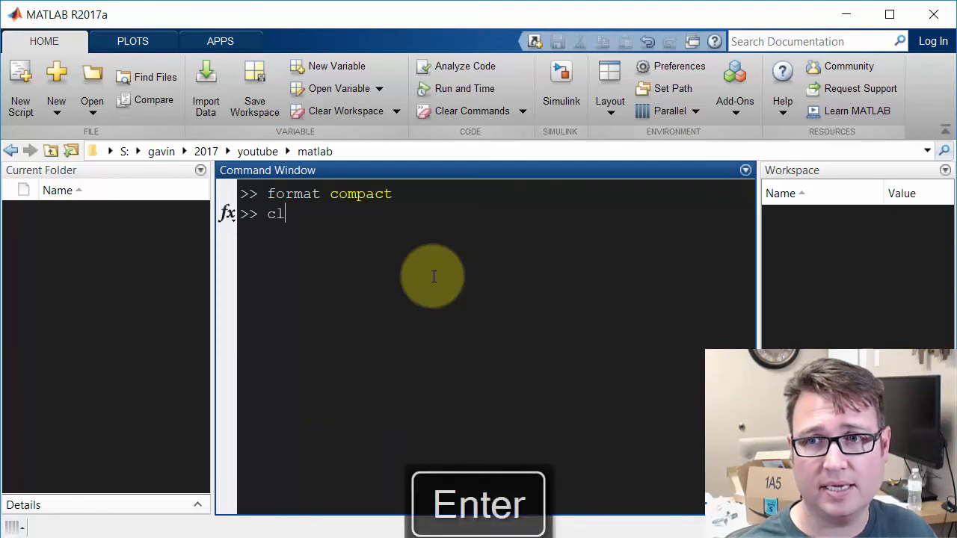
pyautogui.press('Enter')
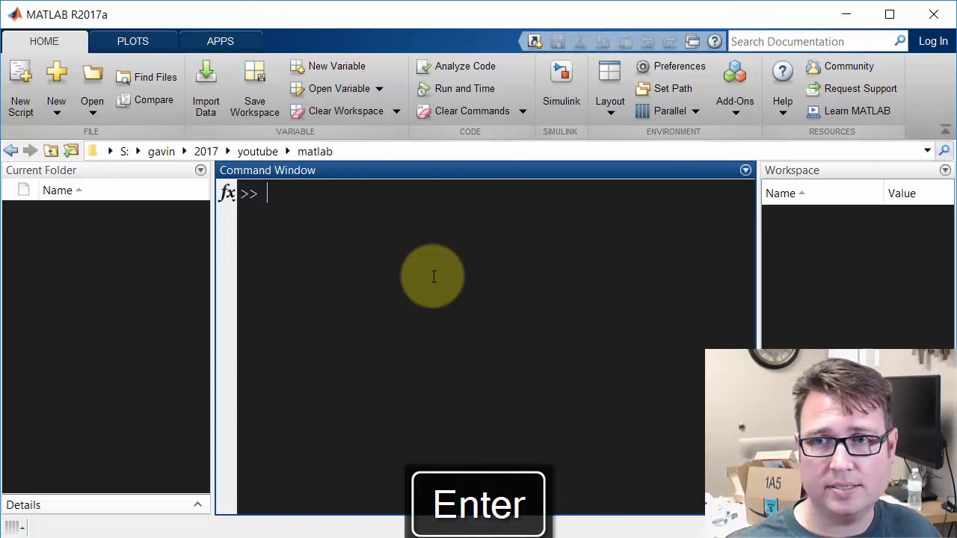